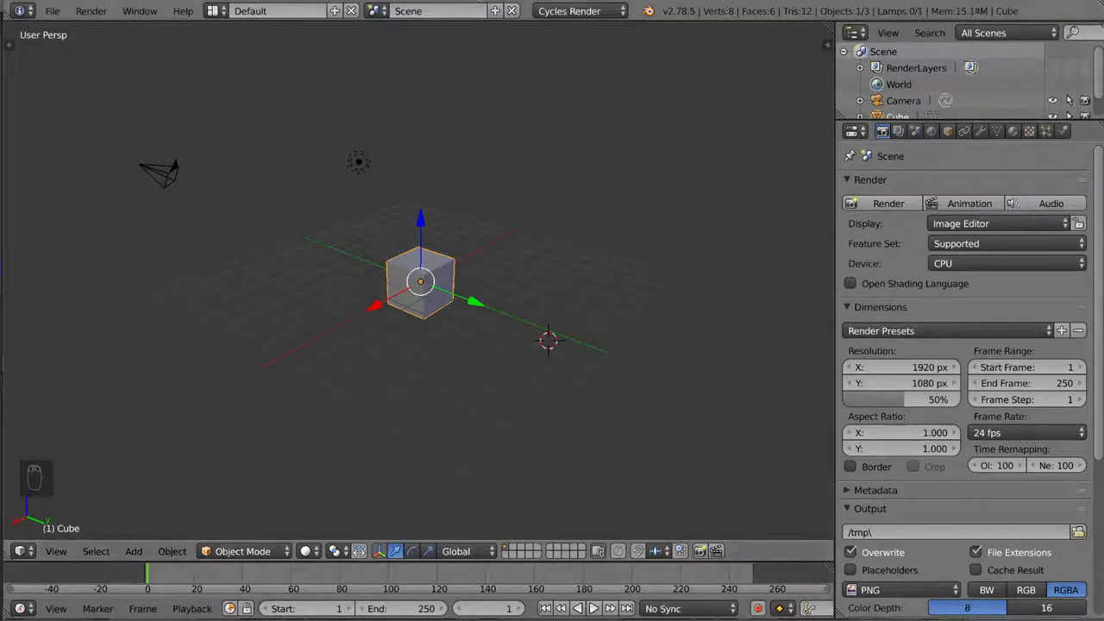
Put the default cube into Edit Mode with all its geometry selected.
{"action": "key", "text": "Tab"}
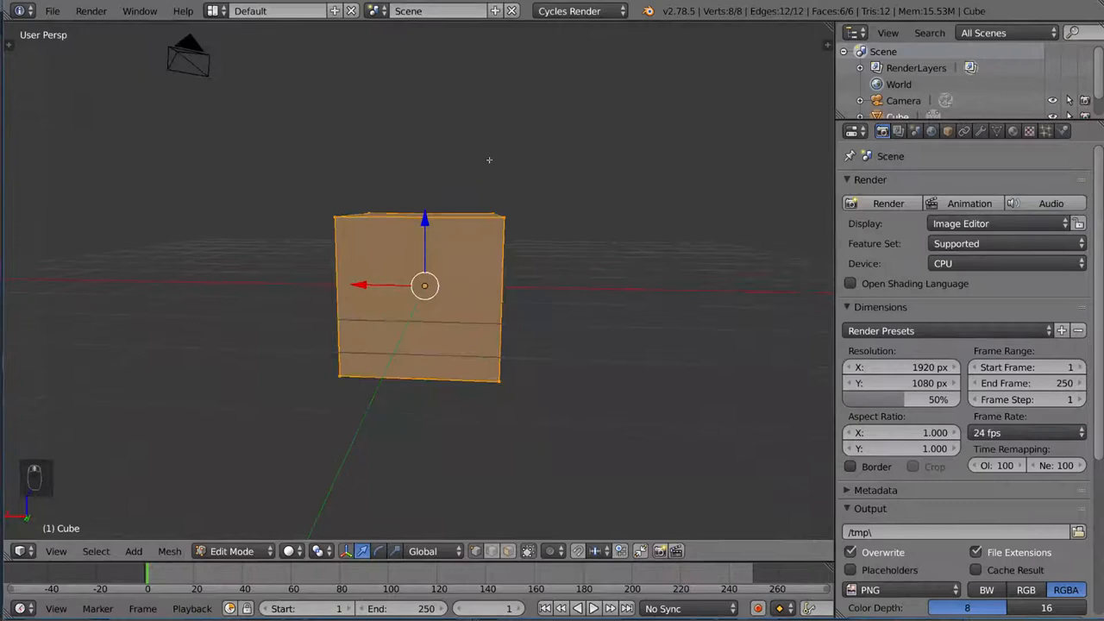
Knife several cut lines across the cube's front face, splitting the mesh into 13 faces.
{"action": "key", "text": "k"}
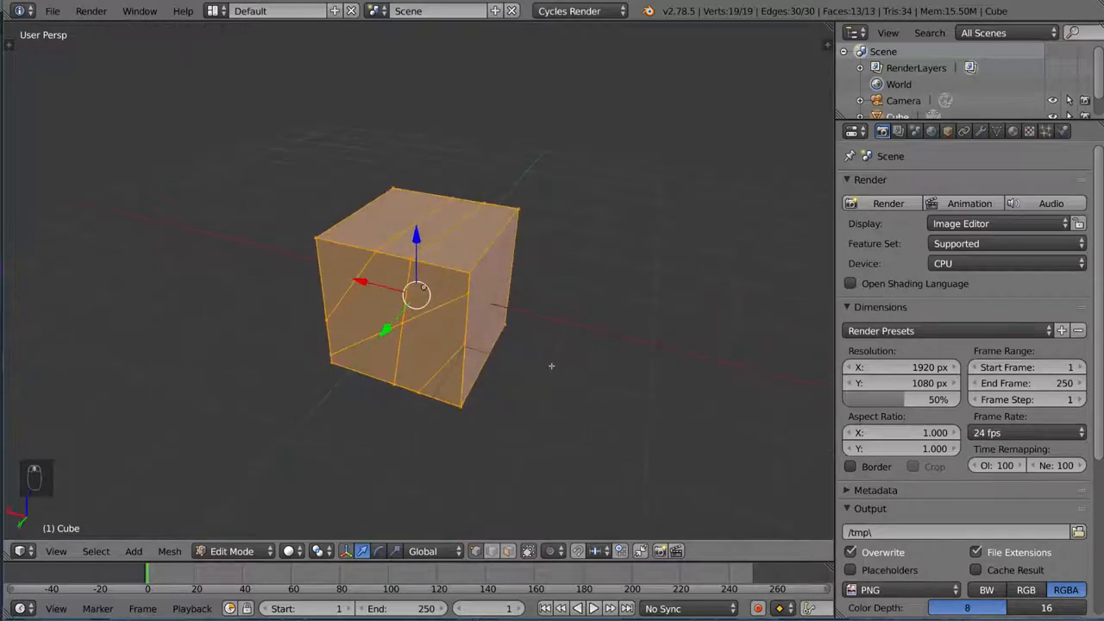
Deselect the mesh and show the cut cube in see-through wireframe.
{"action": "key", "text": "g"}
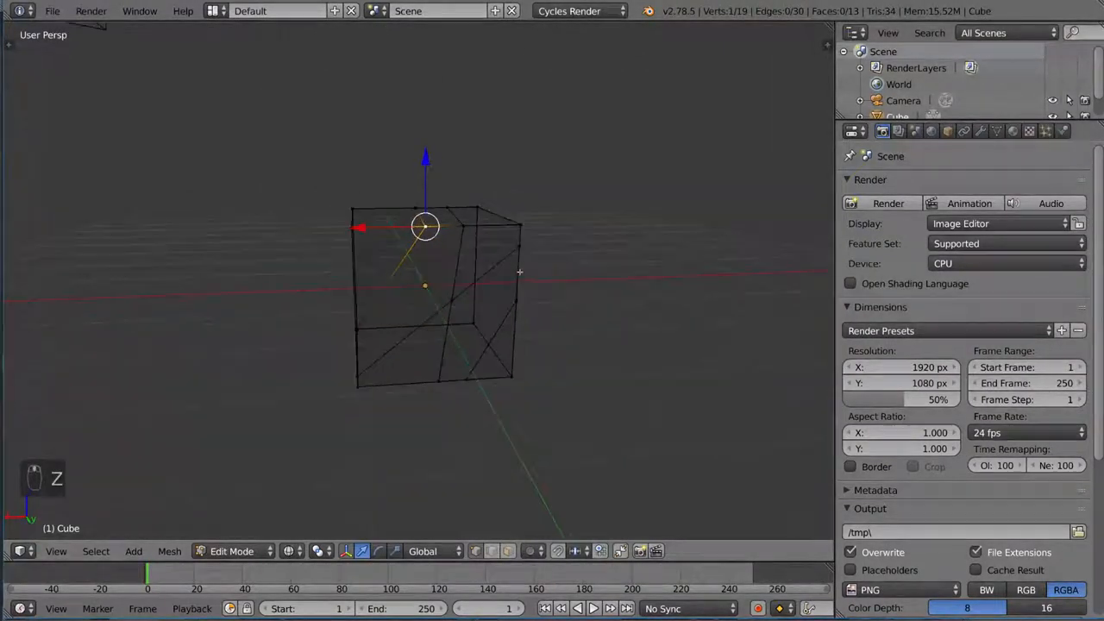
Knife more cuts across the lower front, reaching 25 vertices and 18 faces, in solid shading.
{"action": "key", "text": "k"}
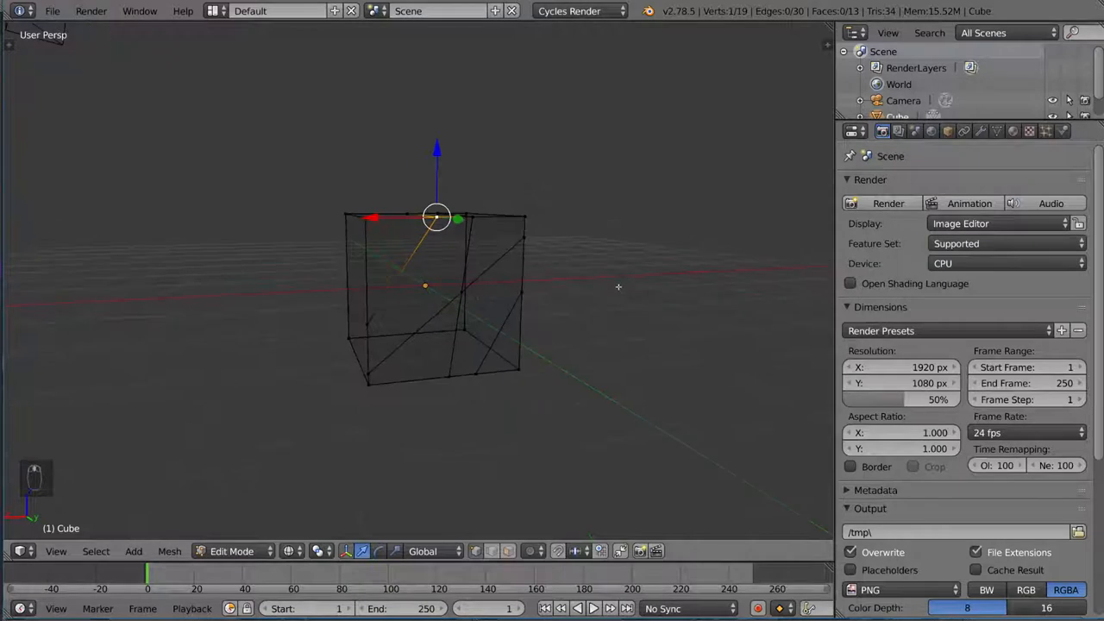
{"action": "key", "text": "k"}
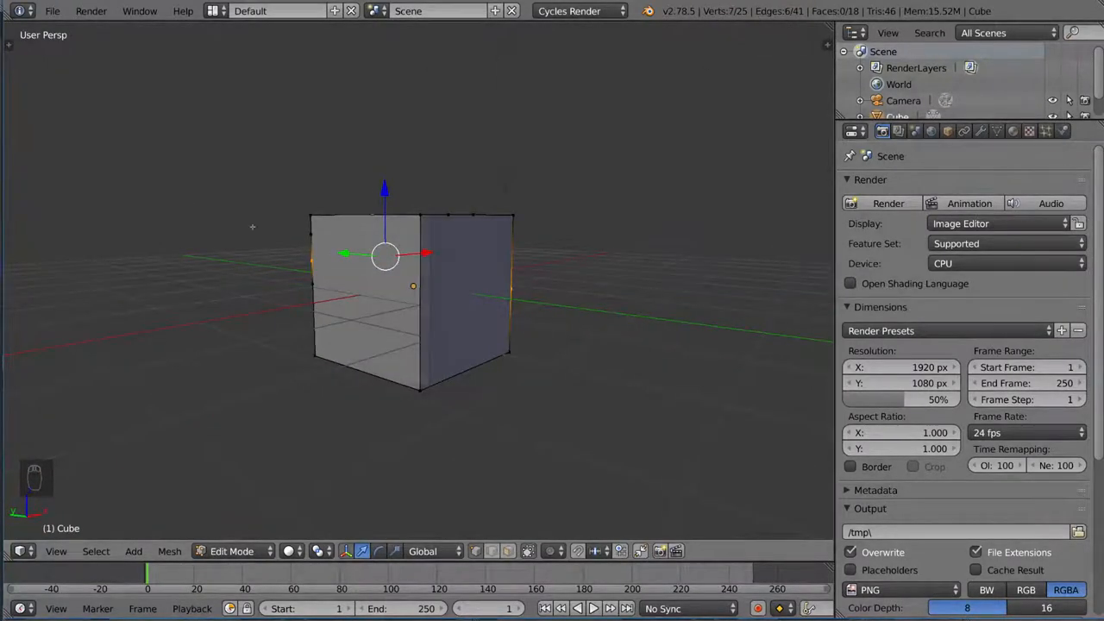
Trace a diagonal knife cut from the front face's left edge to the side's lower corner.
{"action": "key", "text": "k"}
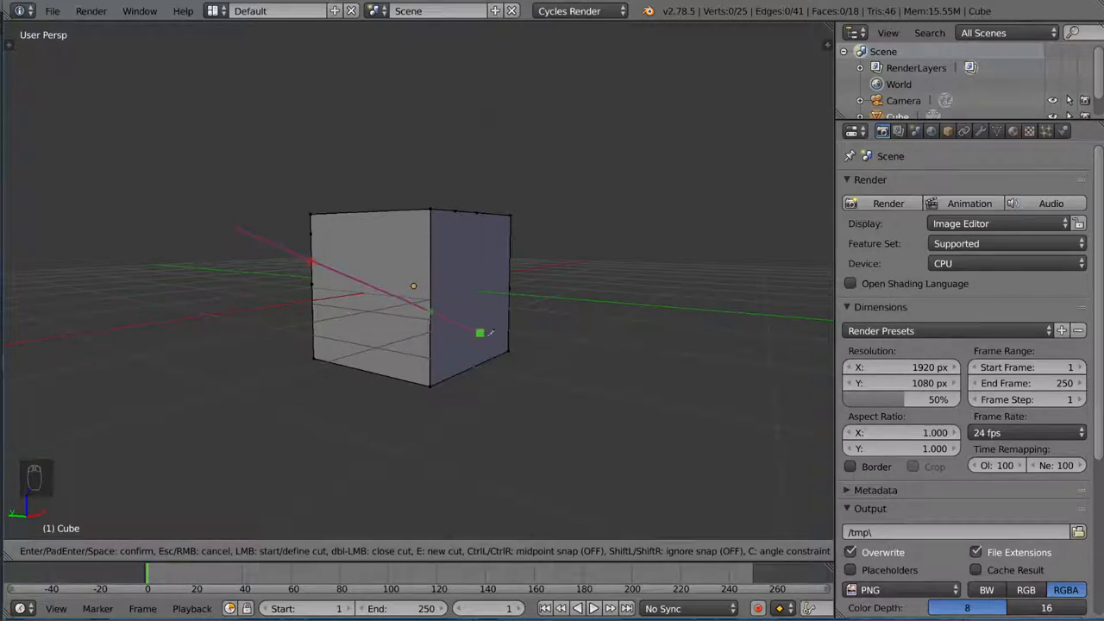
{"action": "mouse_move", "coordinate": [509, 345]}
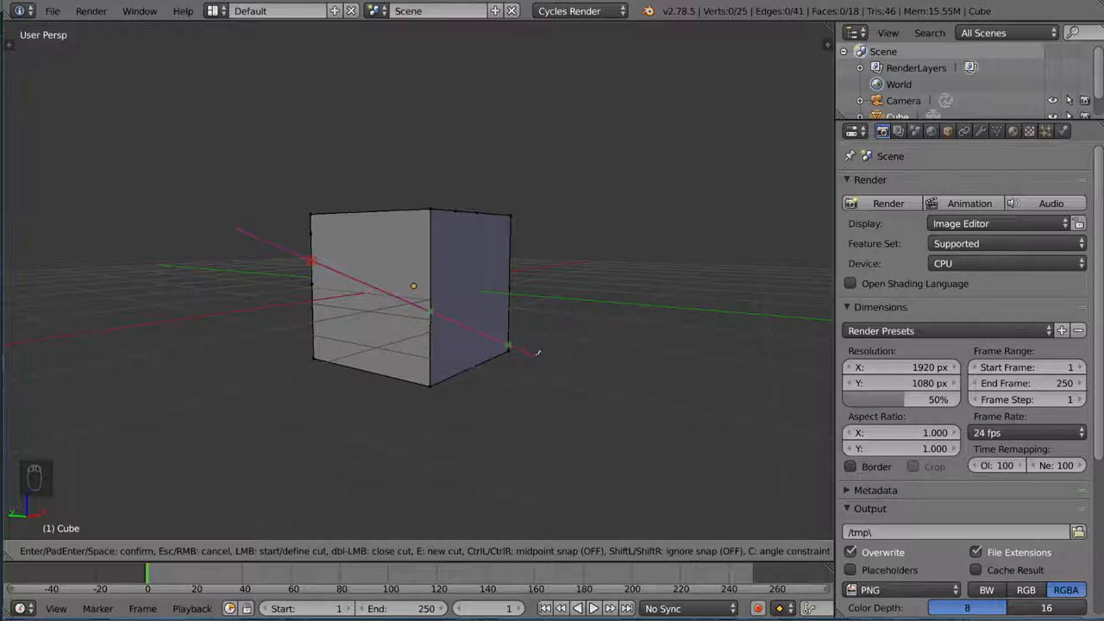
{"action": "mouse_move", "coordinate": [535, 353]}
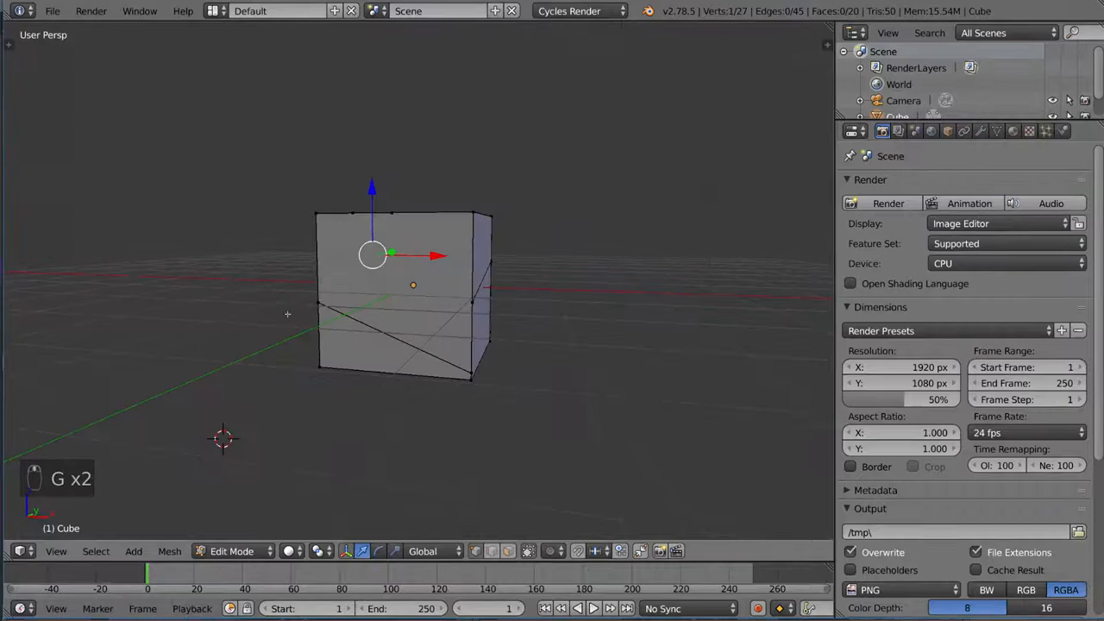
Knife cuts across the top face, reaching 33 vertices and 25 faces, and begin another cut.
{"action": "key", "text": "k"}
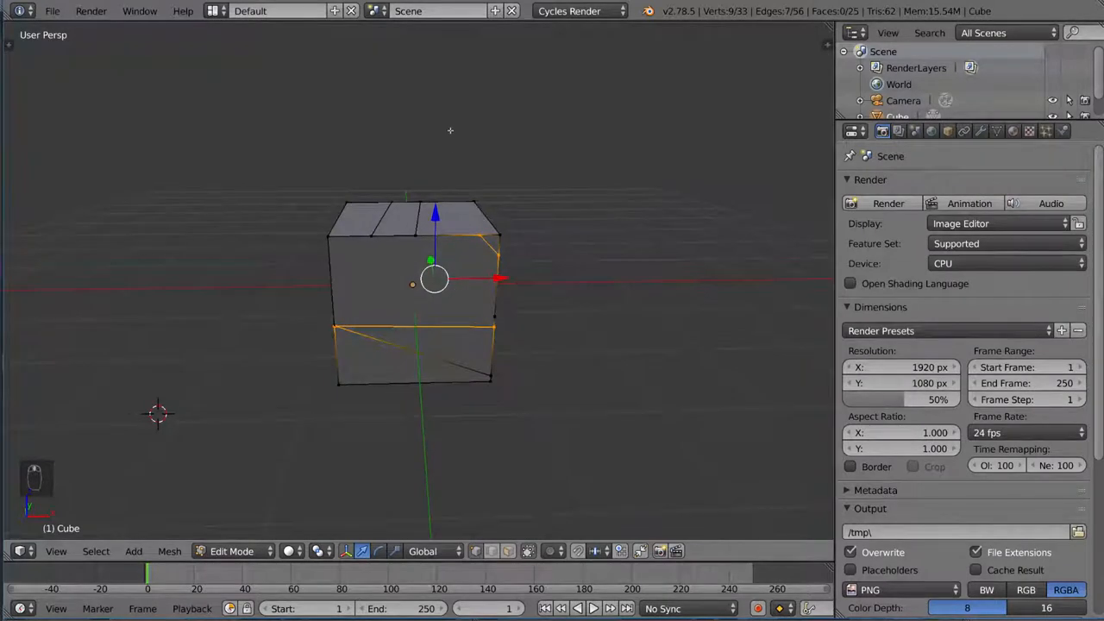
{"action": "key", "text": "k"}
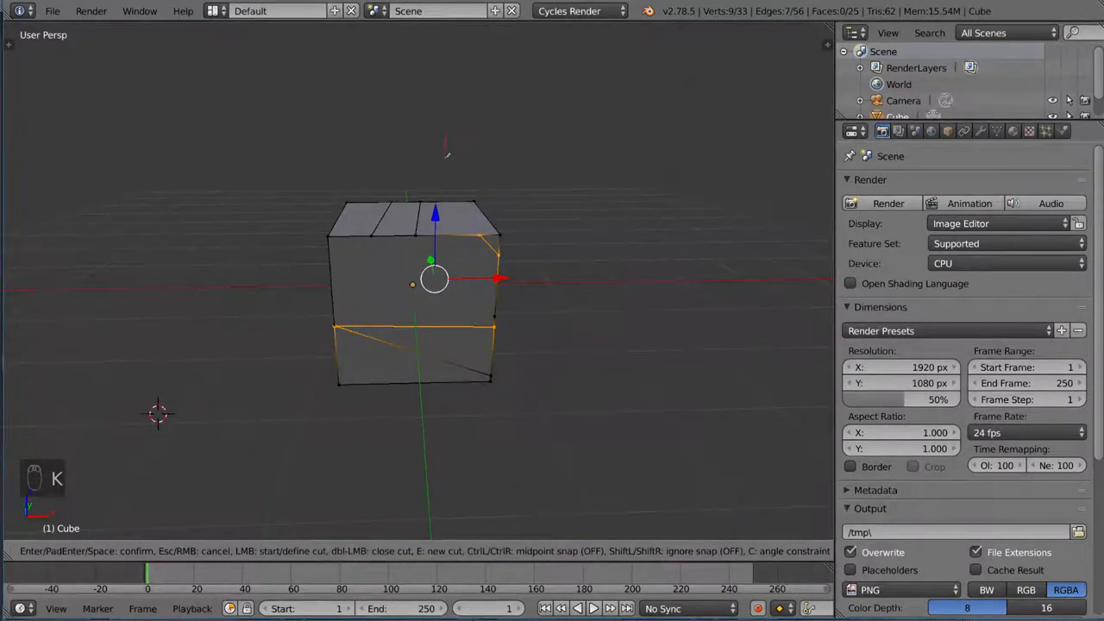